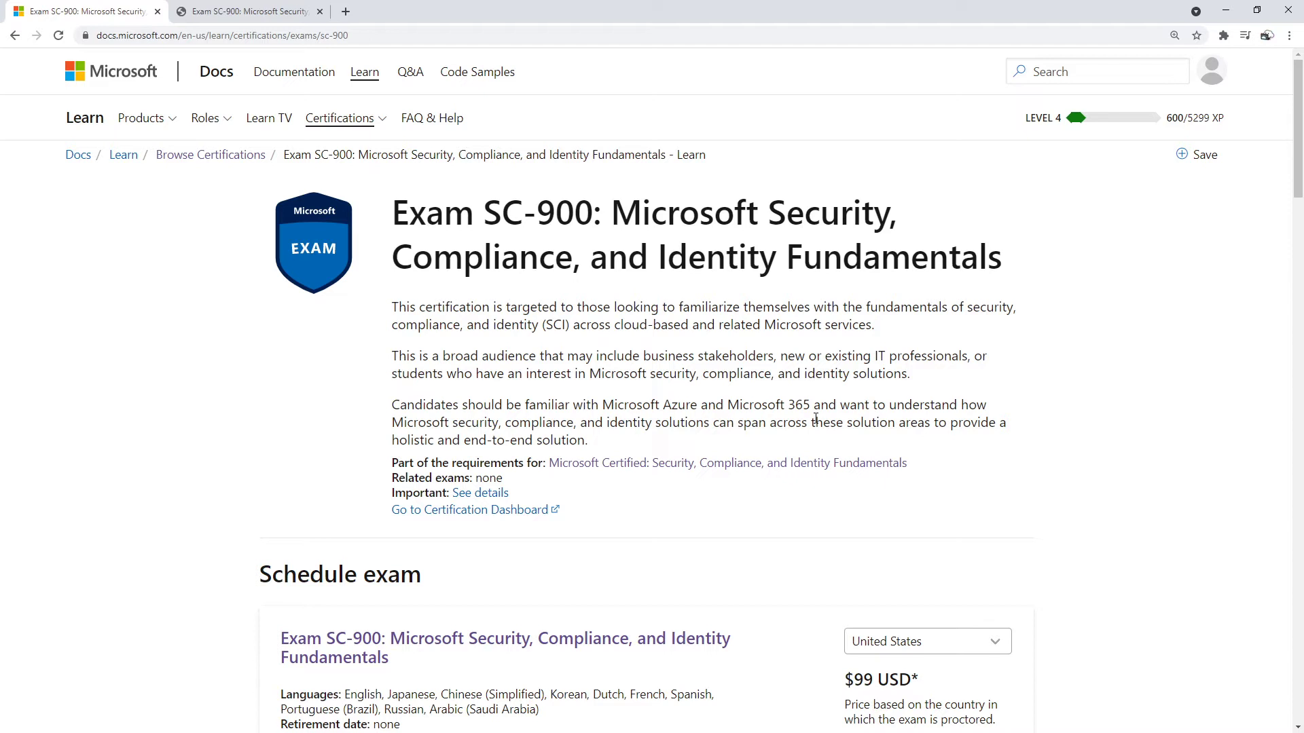
mouse_move(811, 393)
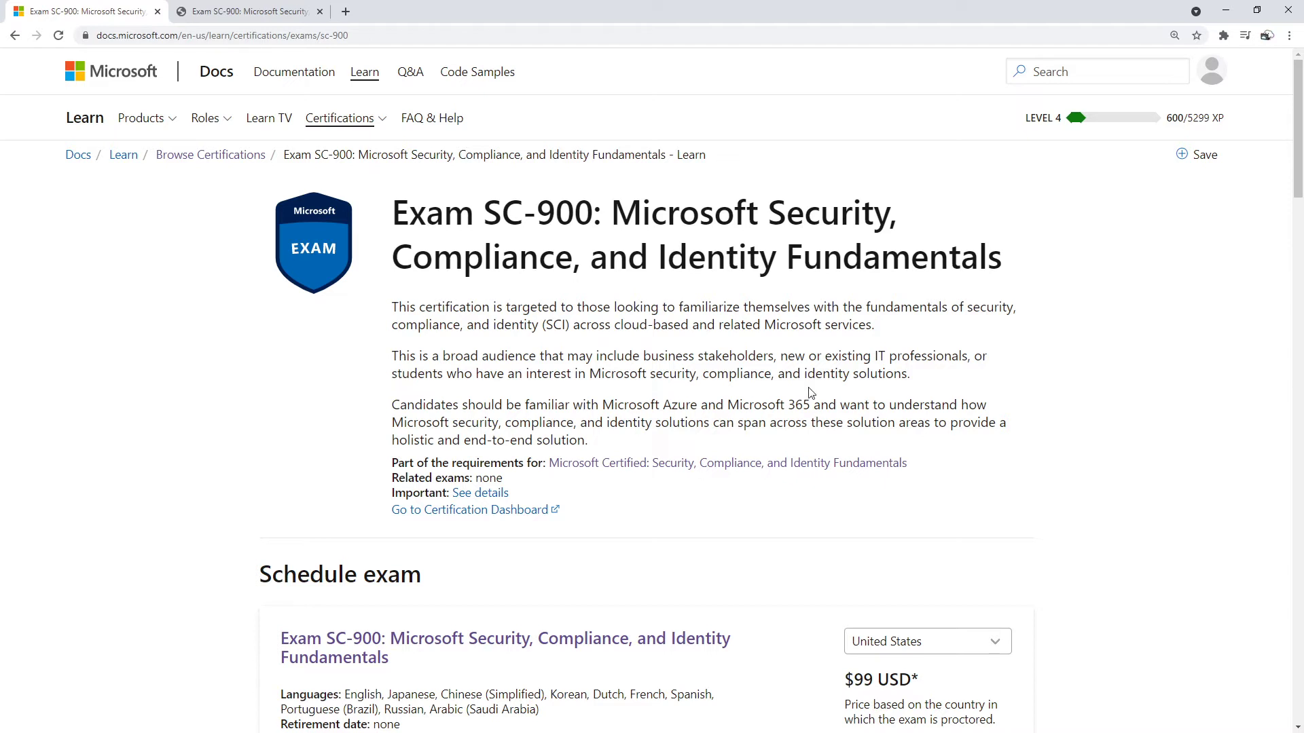
Scroll the SC-900 exam page down to the four weighted Skills measured areas.
scroll("down", 3)
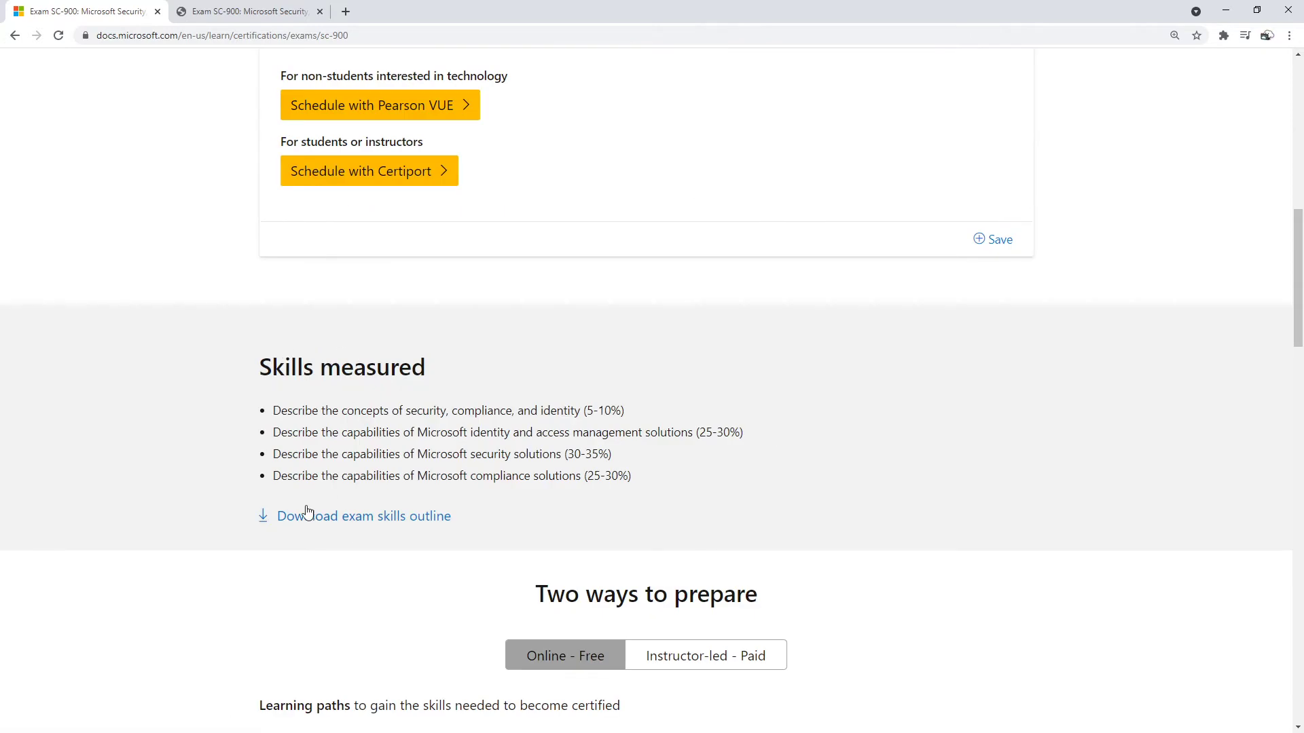
Open the 'Download exam skills outline' PDF in a new tab and select 'SC-900' in its title.
left_click(363, 515)
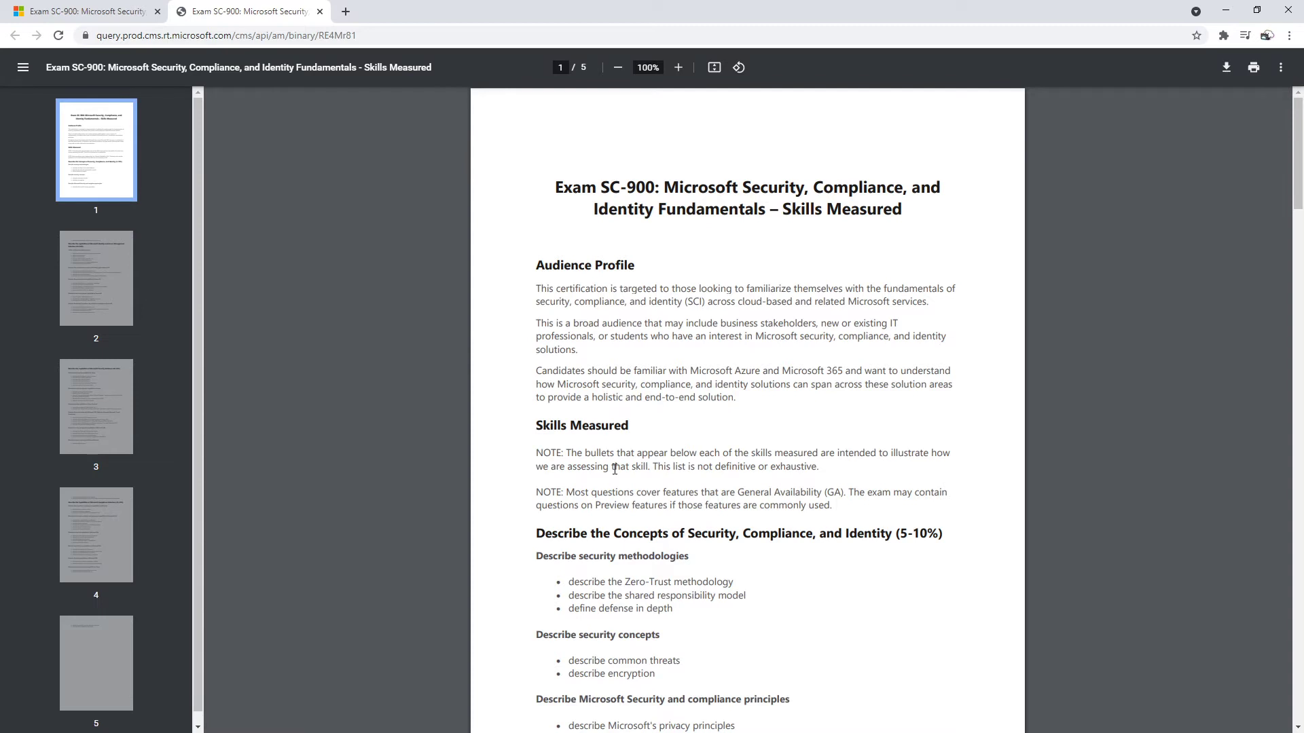
mouse_move(756, 280)
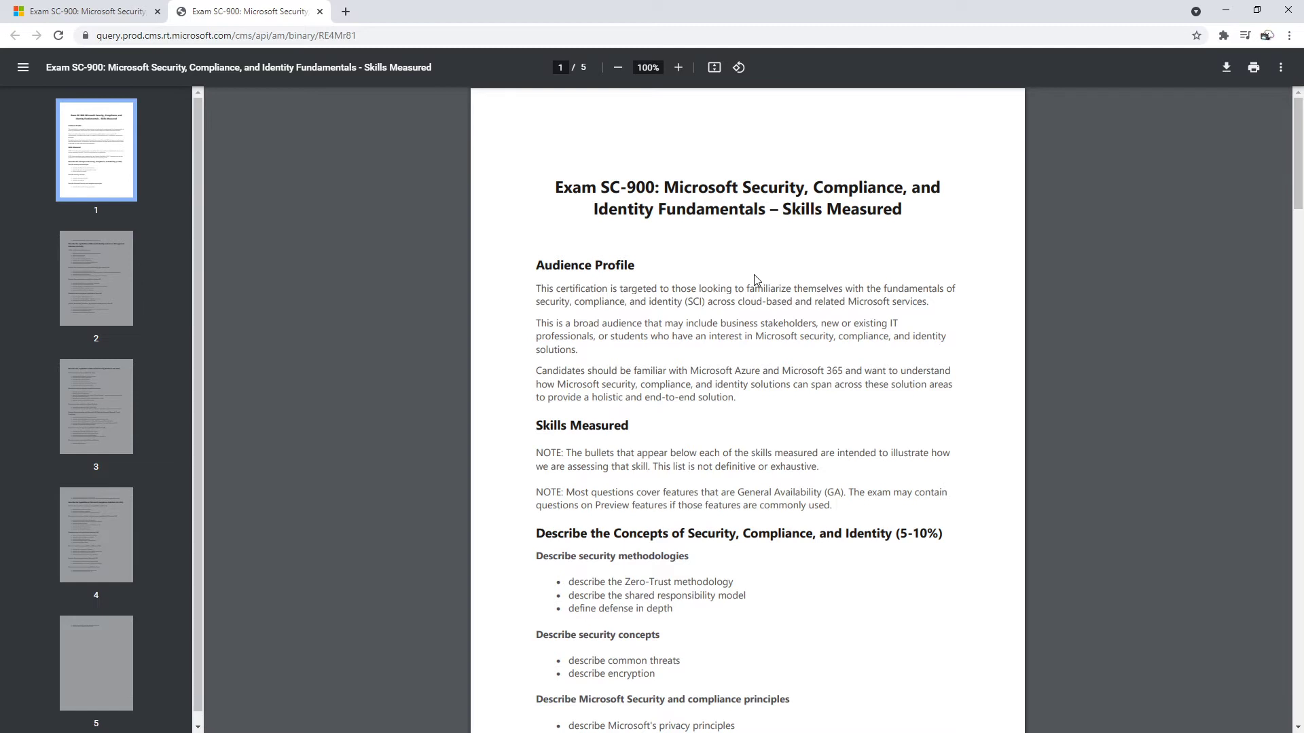
mouse_move(601, 182)
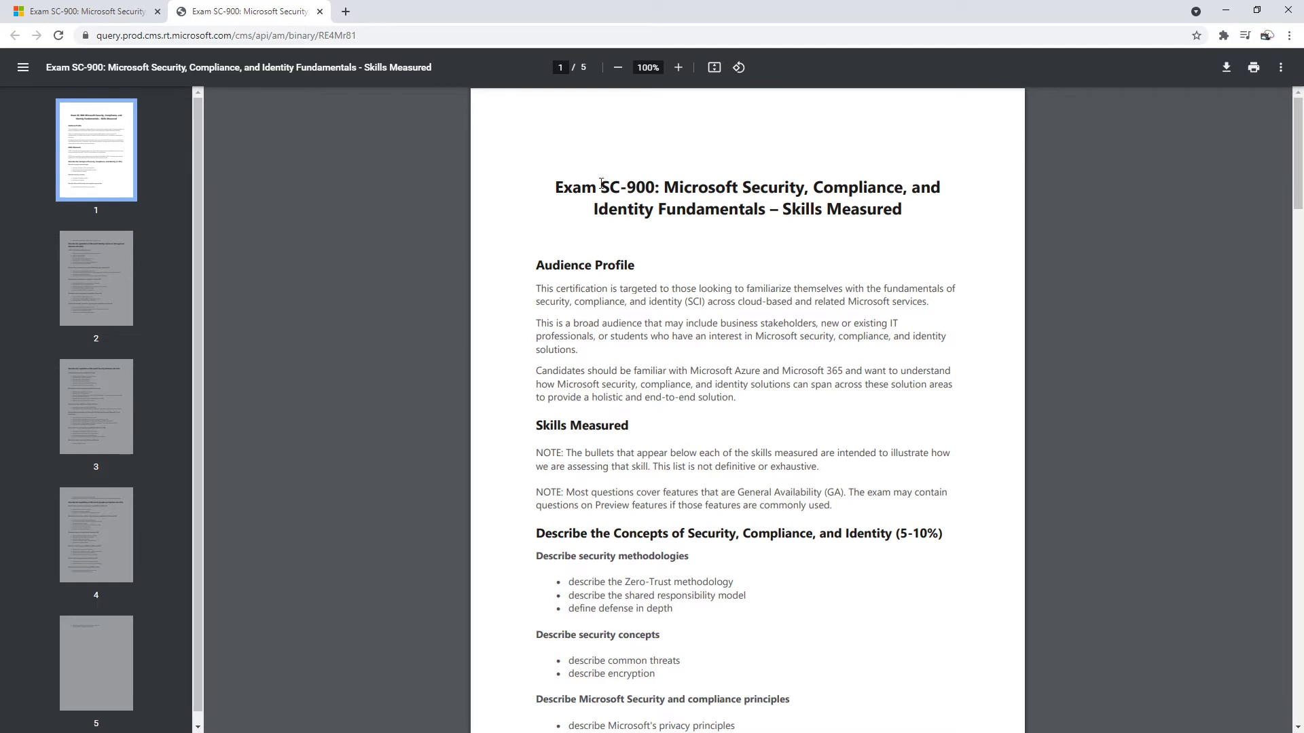
double_click(629, 188)
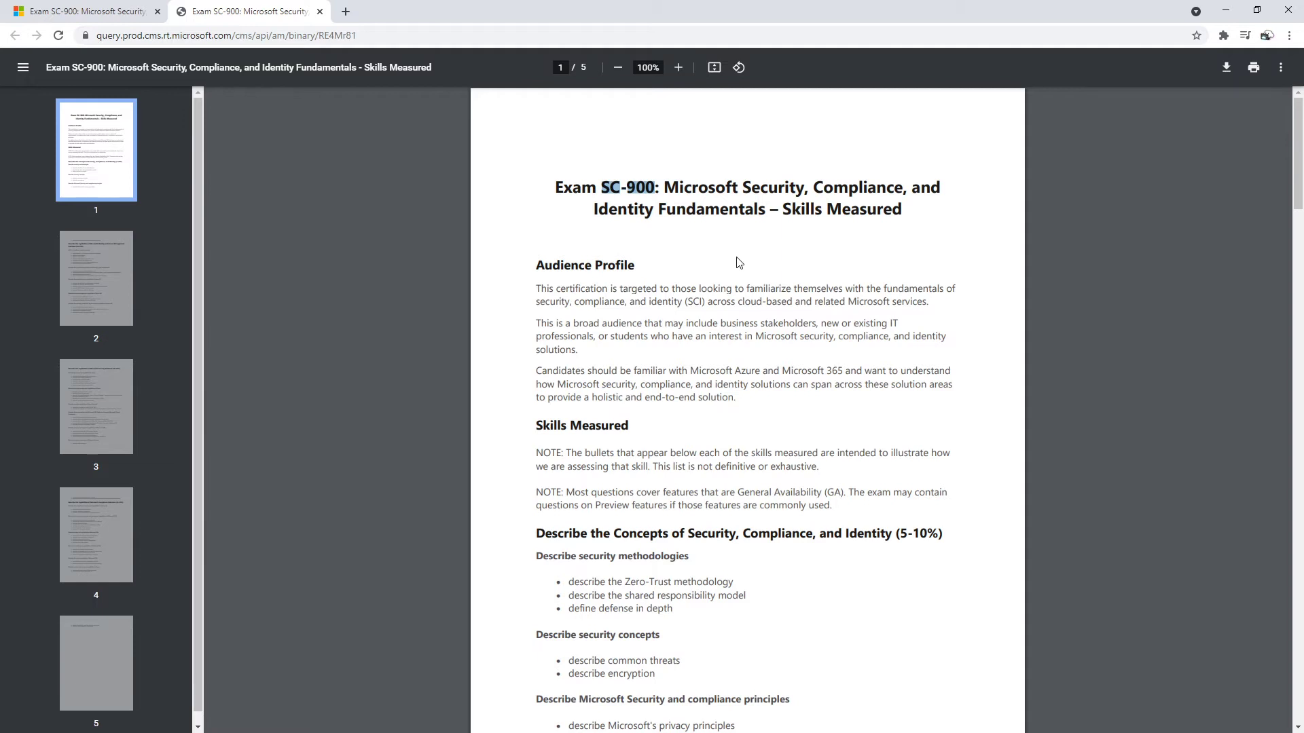
mouse_move(712, 258)
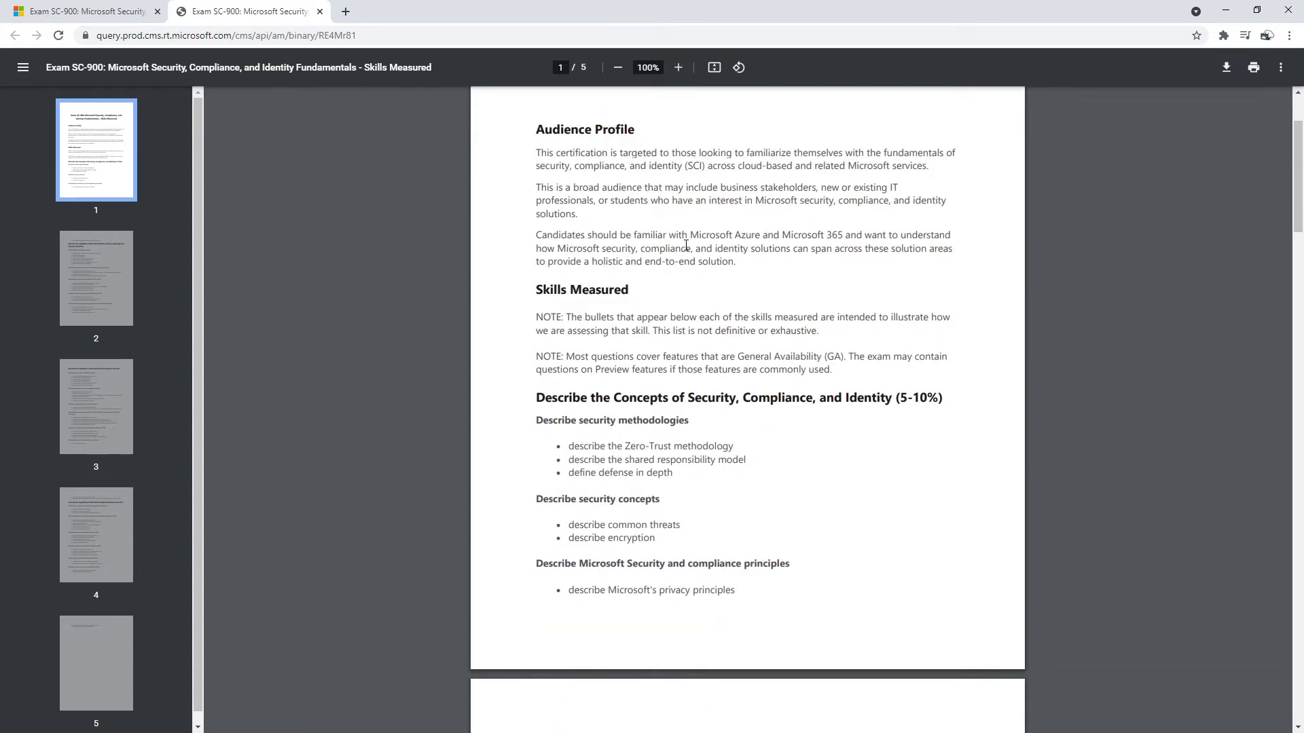
Read page 1's security concepts, select one term, and reach page 2's identity section.
scroll("down", 3)
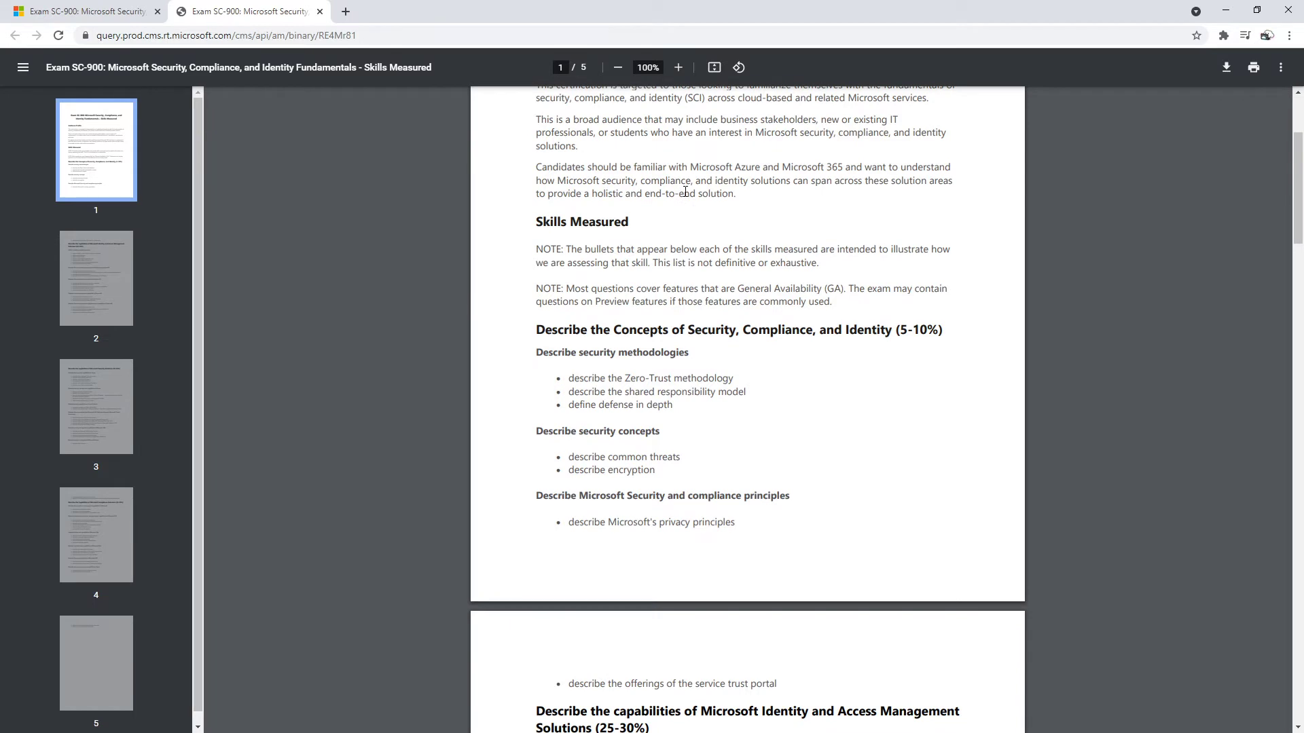
double_click(636, 378)
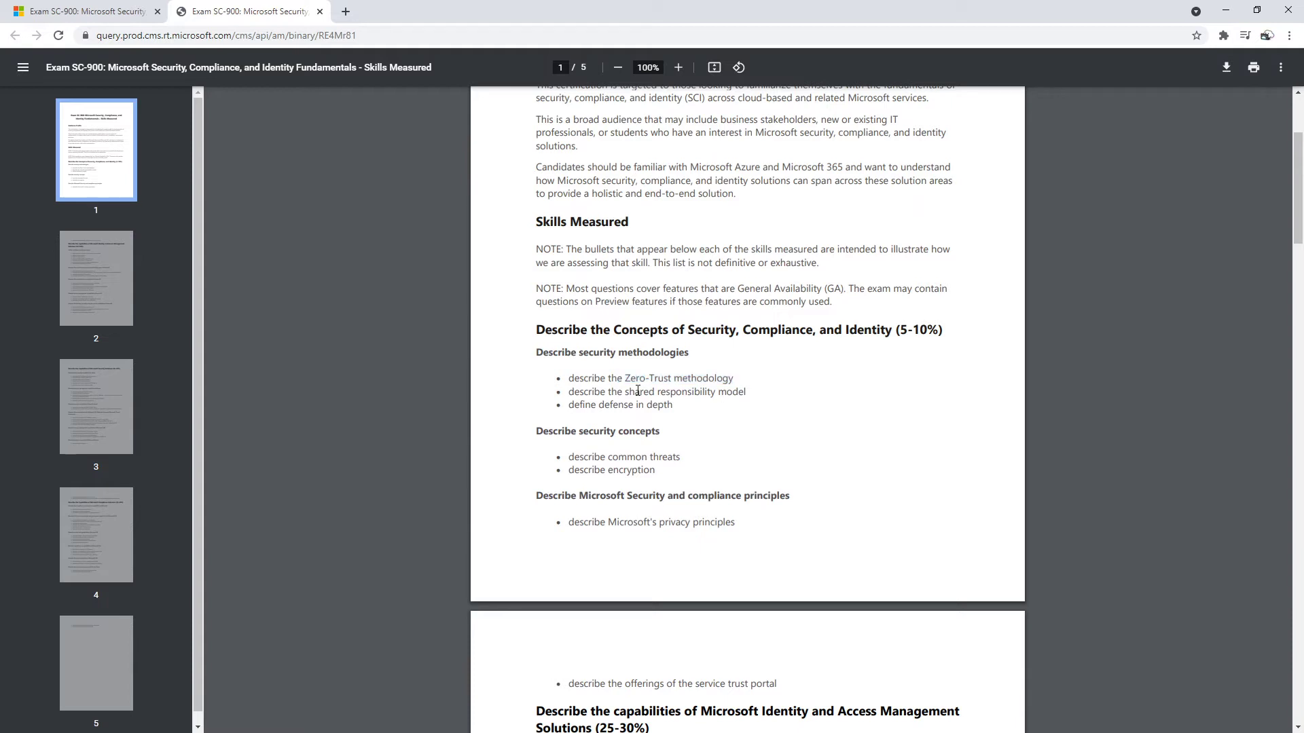
mouse_move(607, 404)
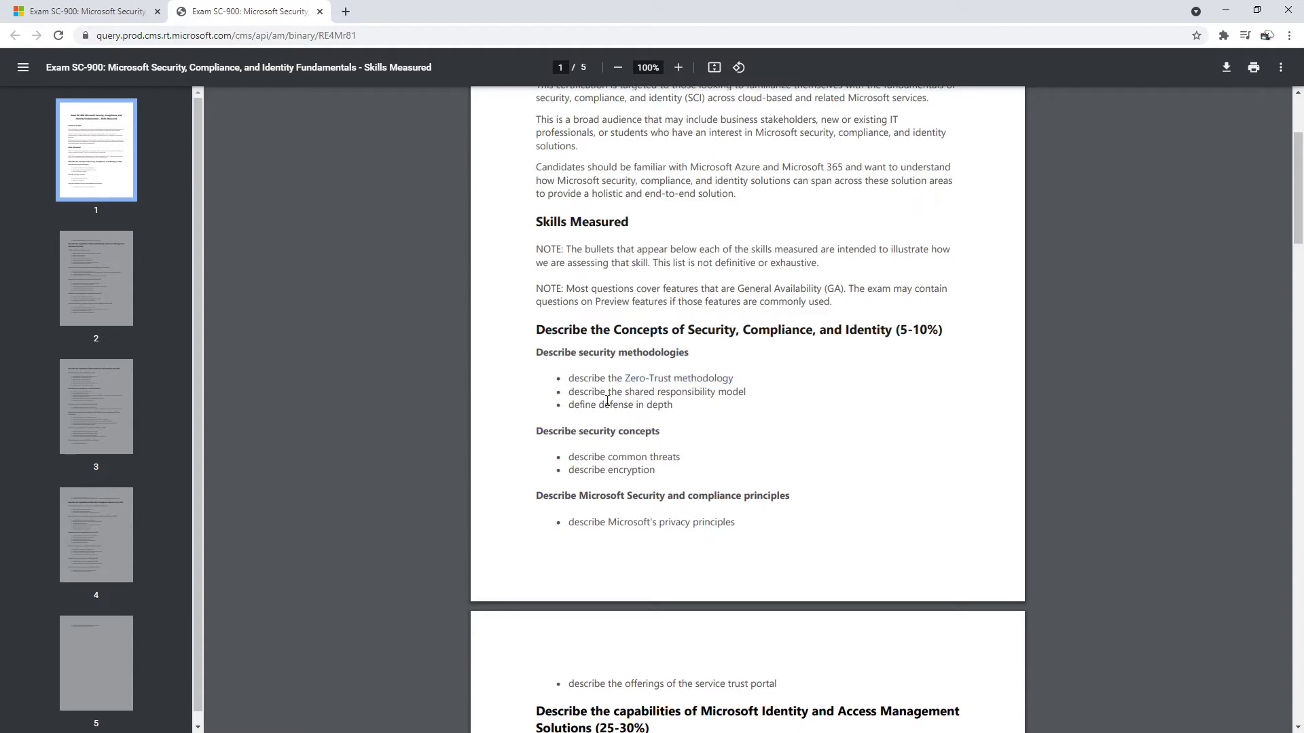
scroll("down", 3)
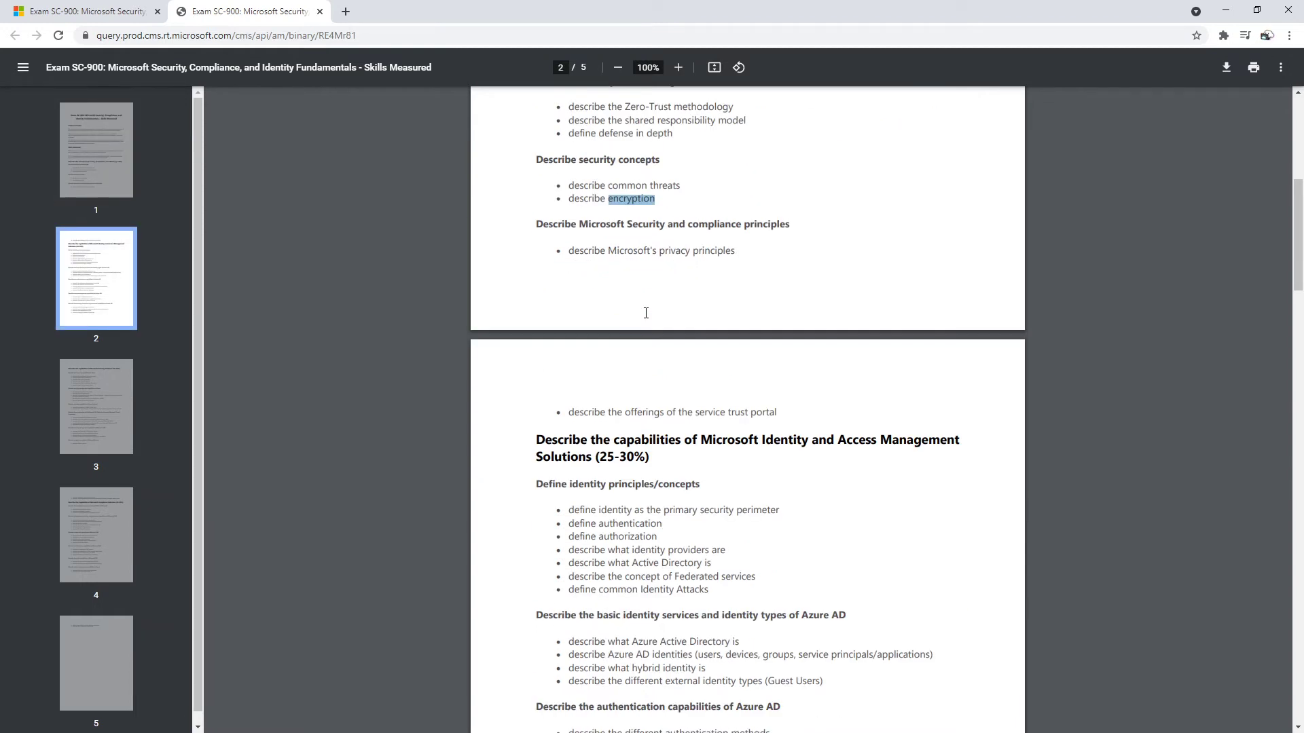
mouse_move(648, 241)
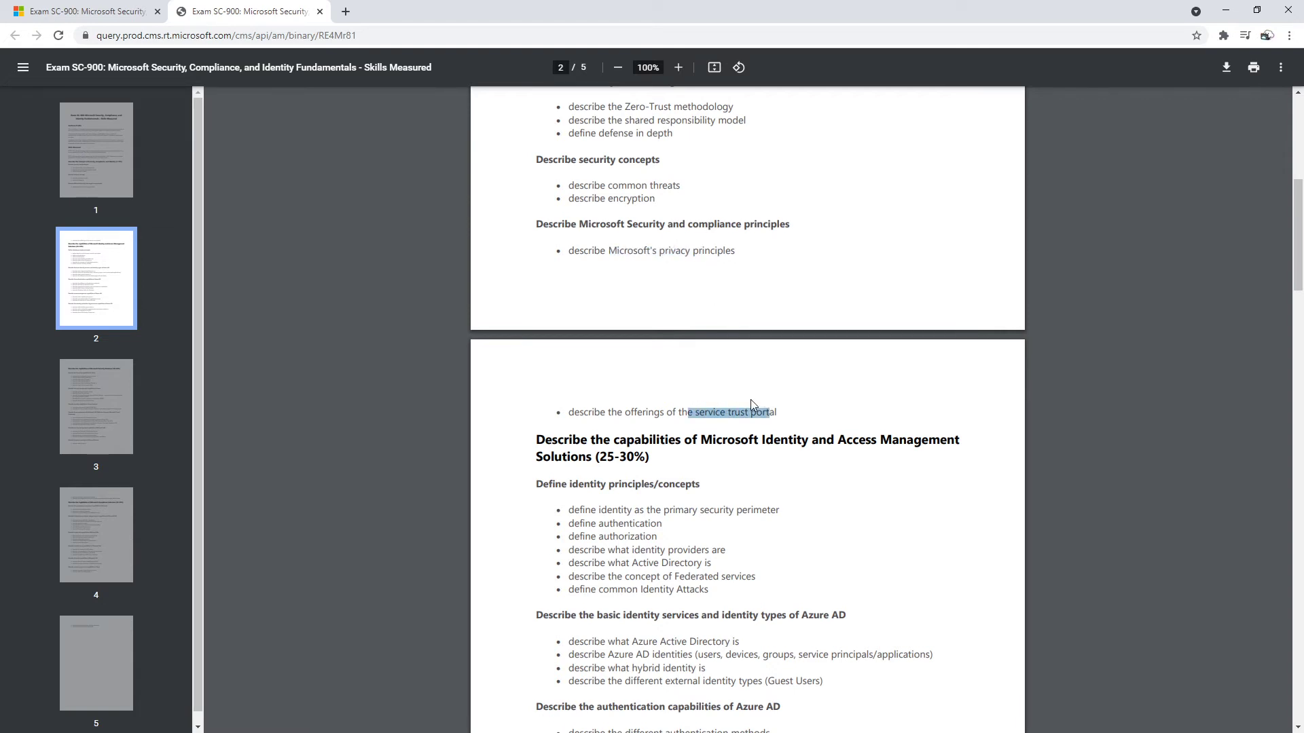
Highlight the identity principles, identity protection heading and Azure AD authentication topics through page 3.
scroll("down", 3)
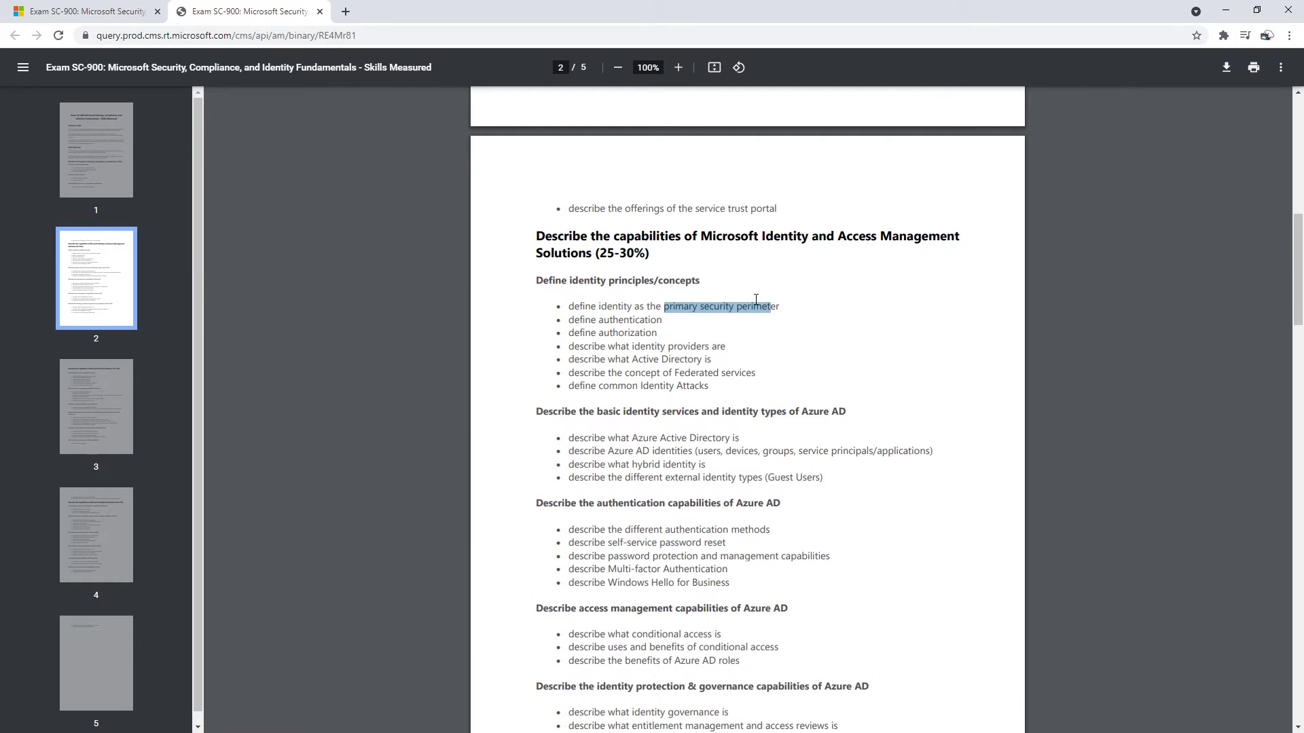
double_click(629, 319)
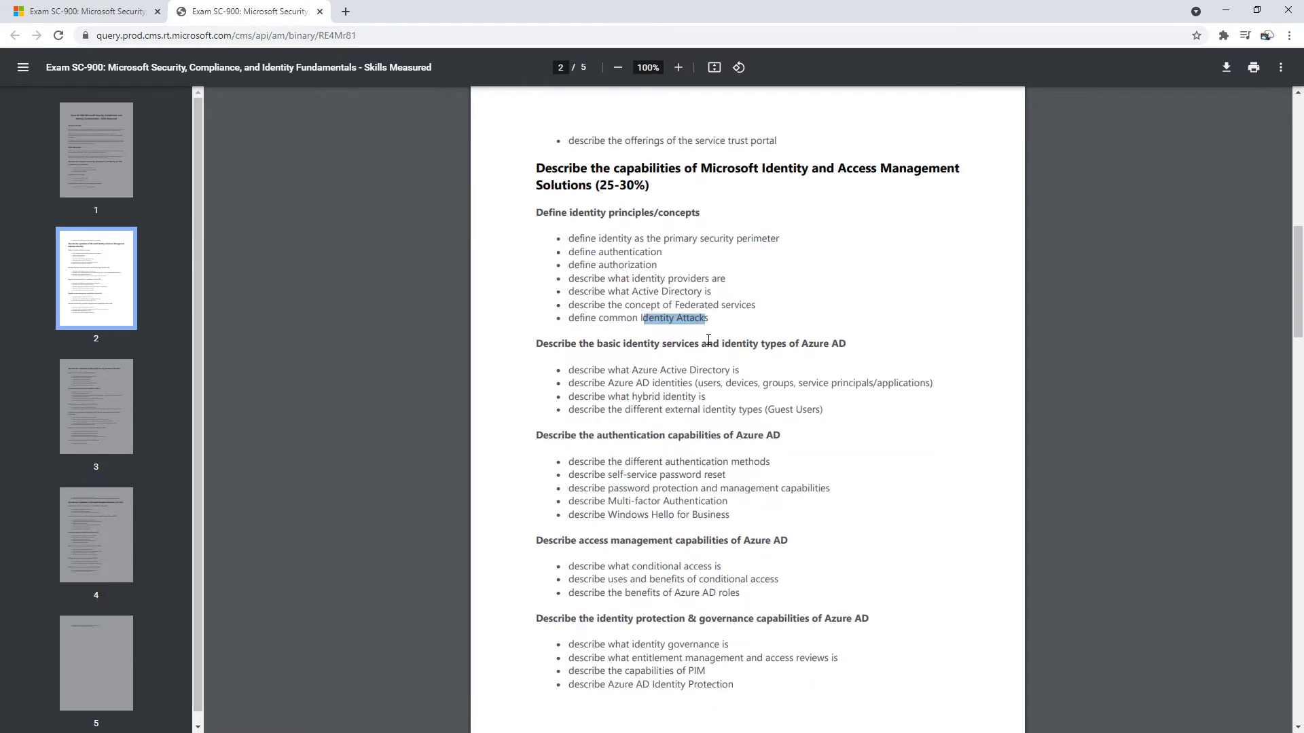
mouse_move(655, 345)
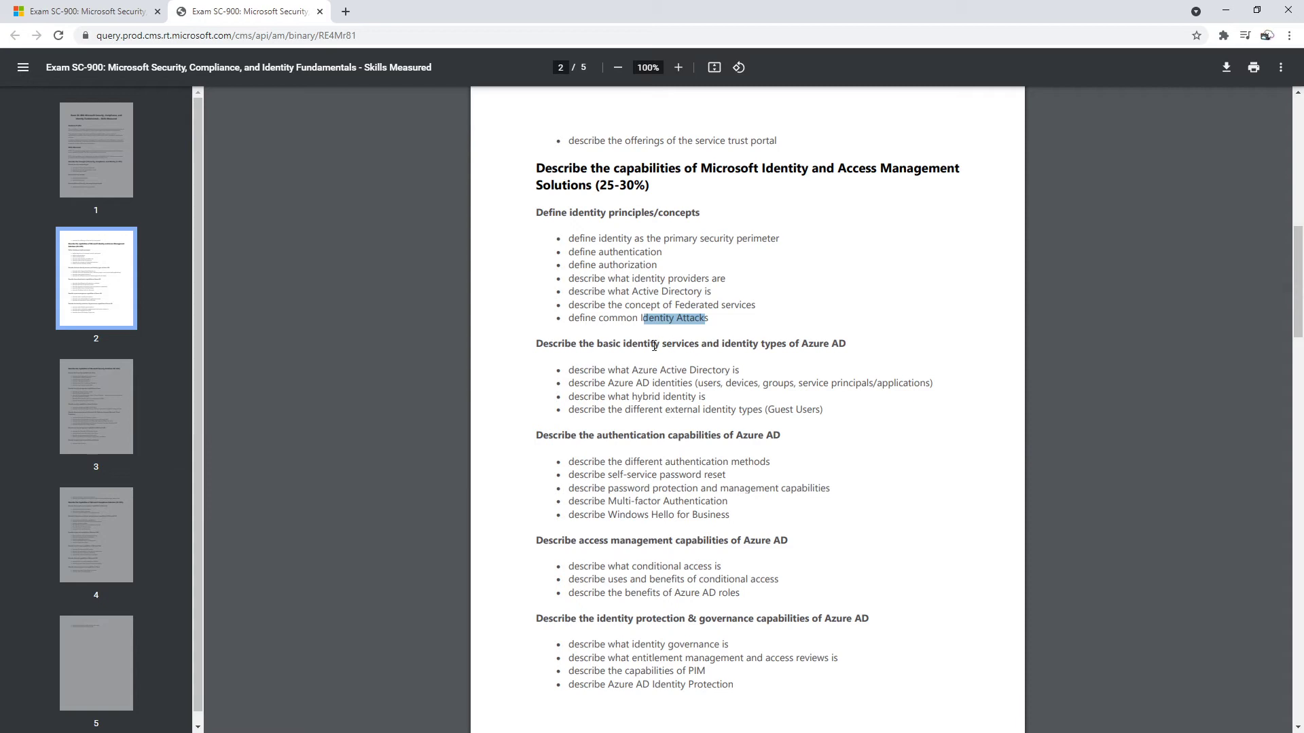
left_click_drag(644, 344, 758, 344)
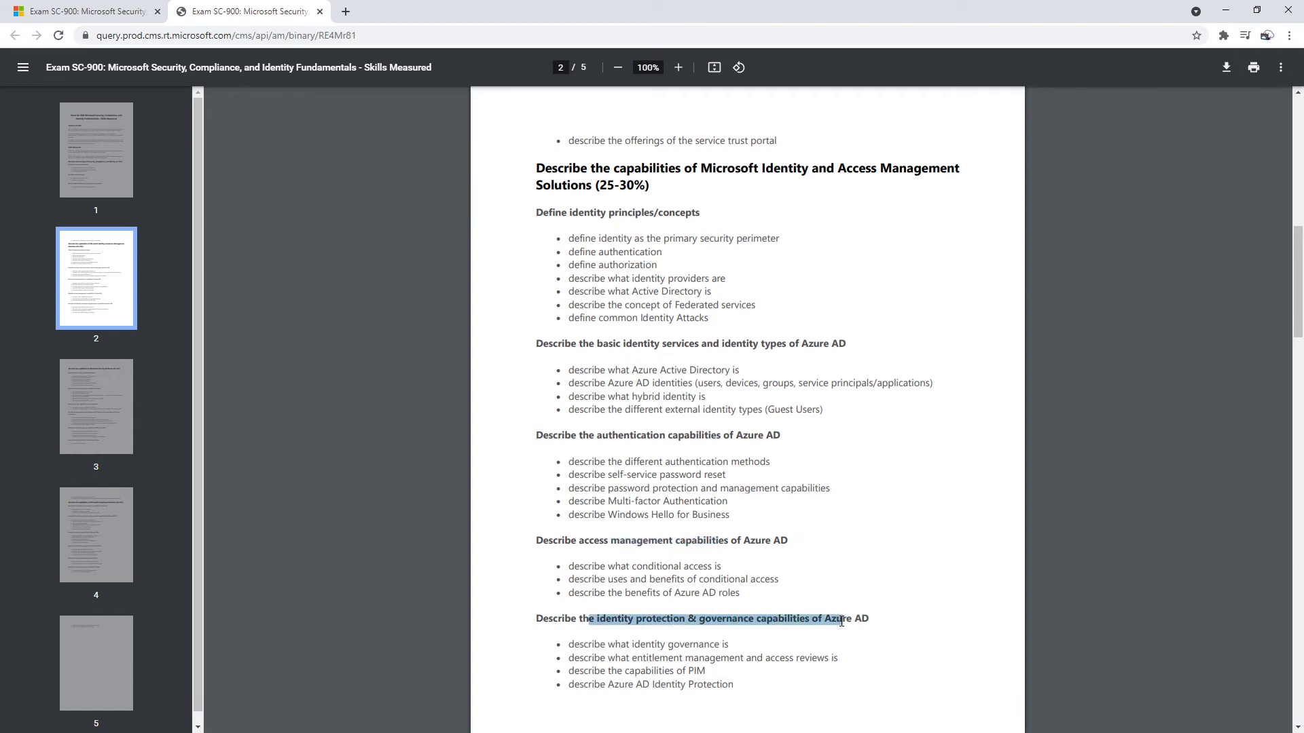
scroll("down", 3)
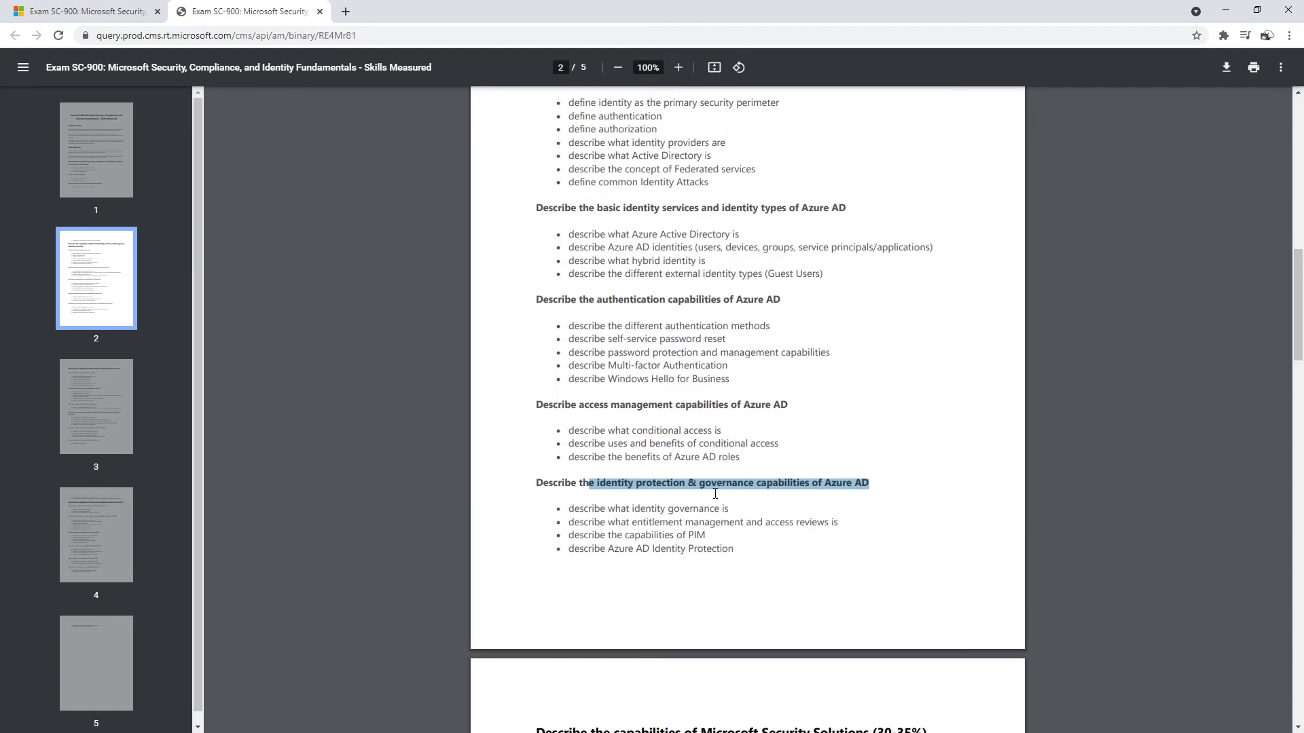
mouse_move(751, 390)
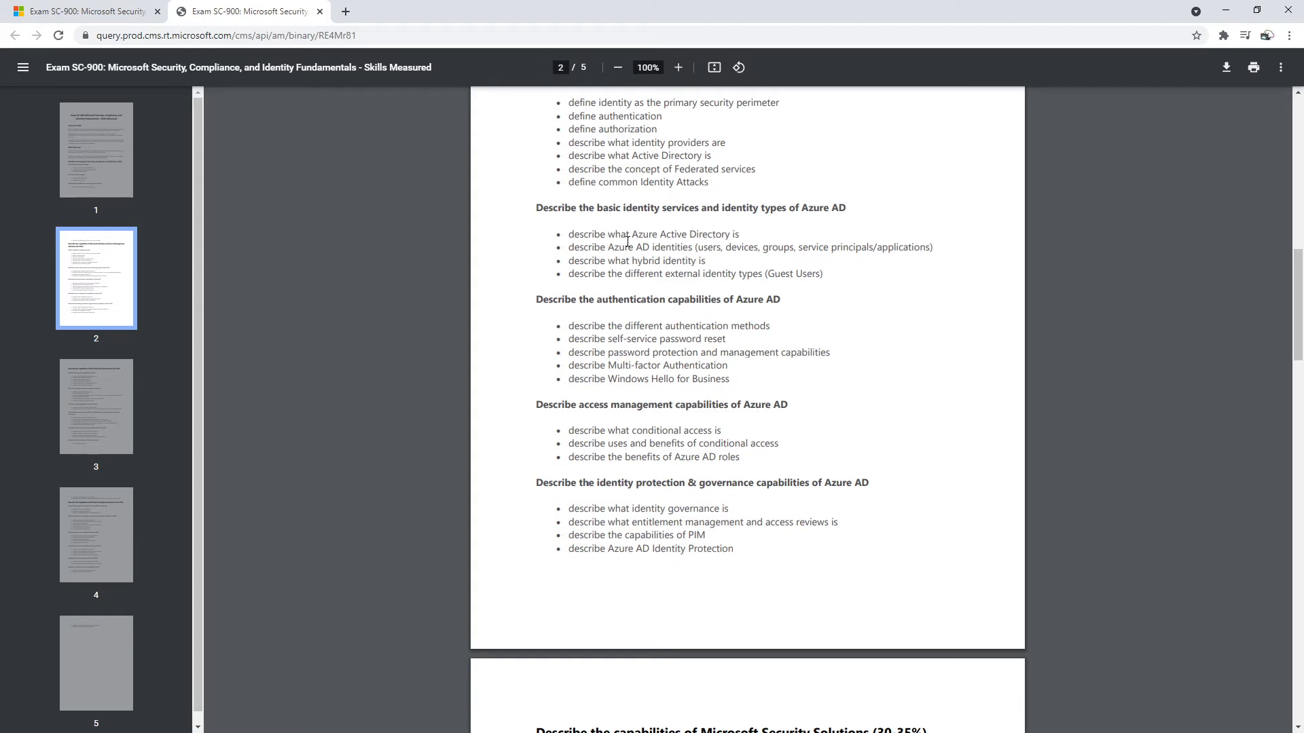
left_click_drag(591, 233, 729, 379)
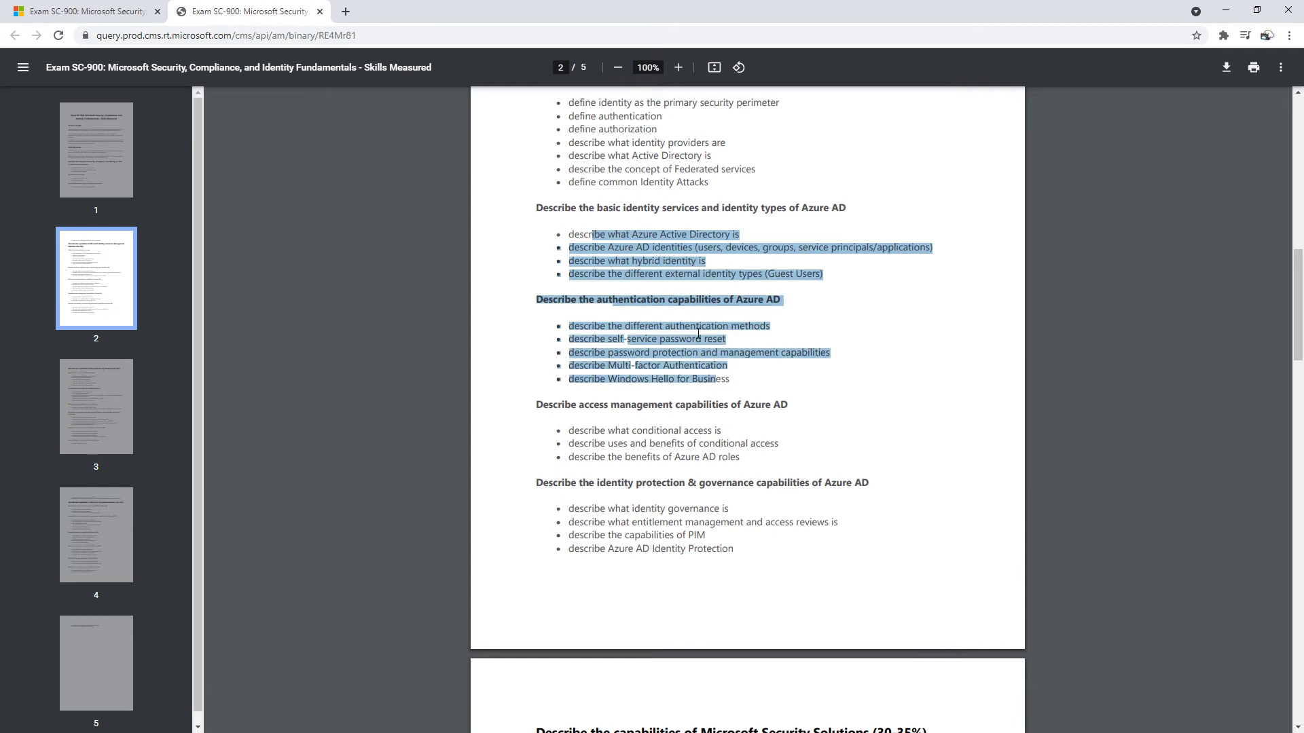
scroll("down", 3)
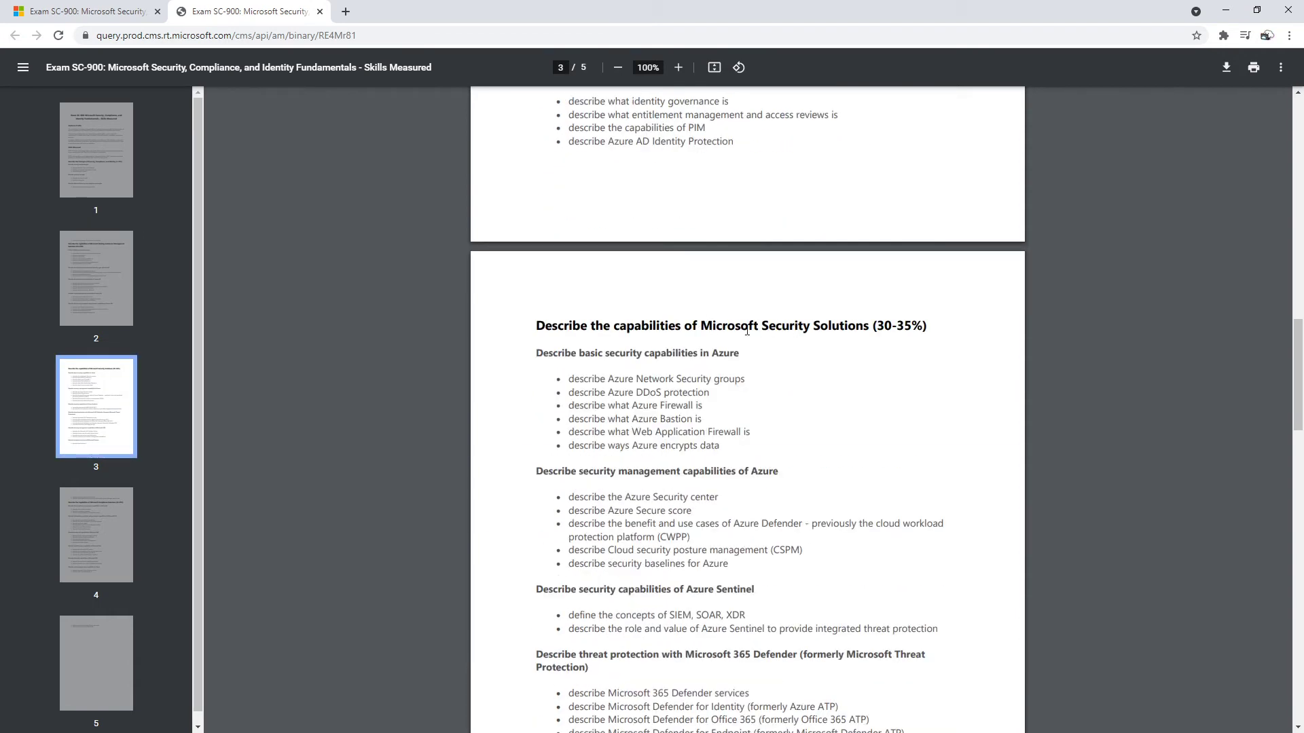
Highlight the basic Azure security items and cloud workload protection and posture management entries.
left_click_drag(701, 325, 864, 325)
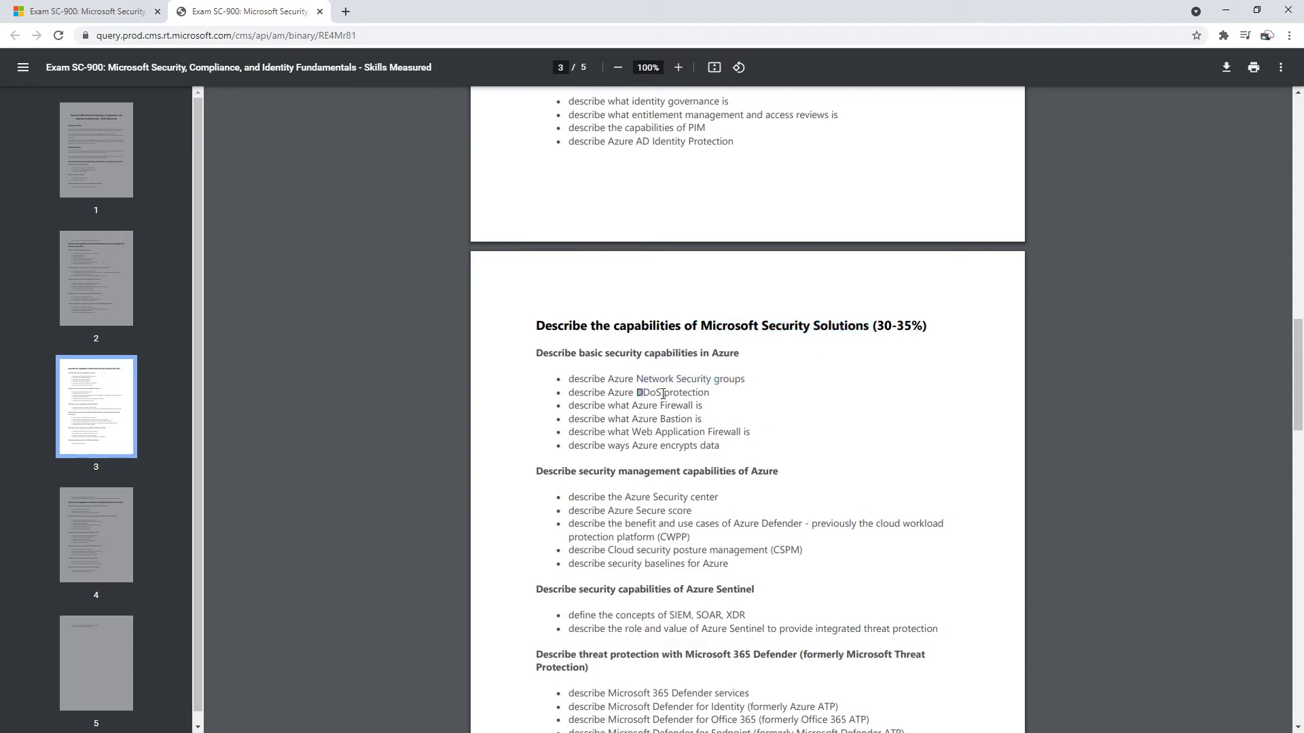
mouse_move(626, 434)
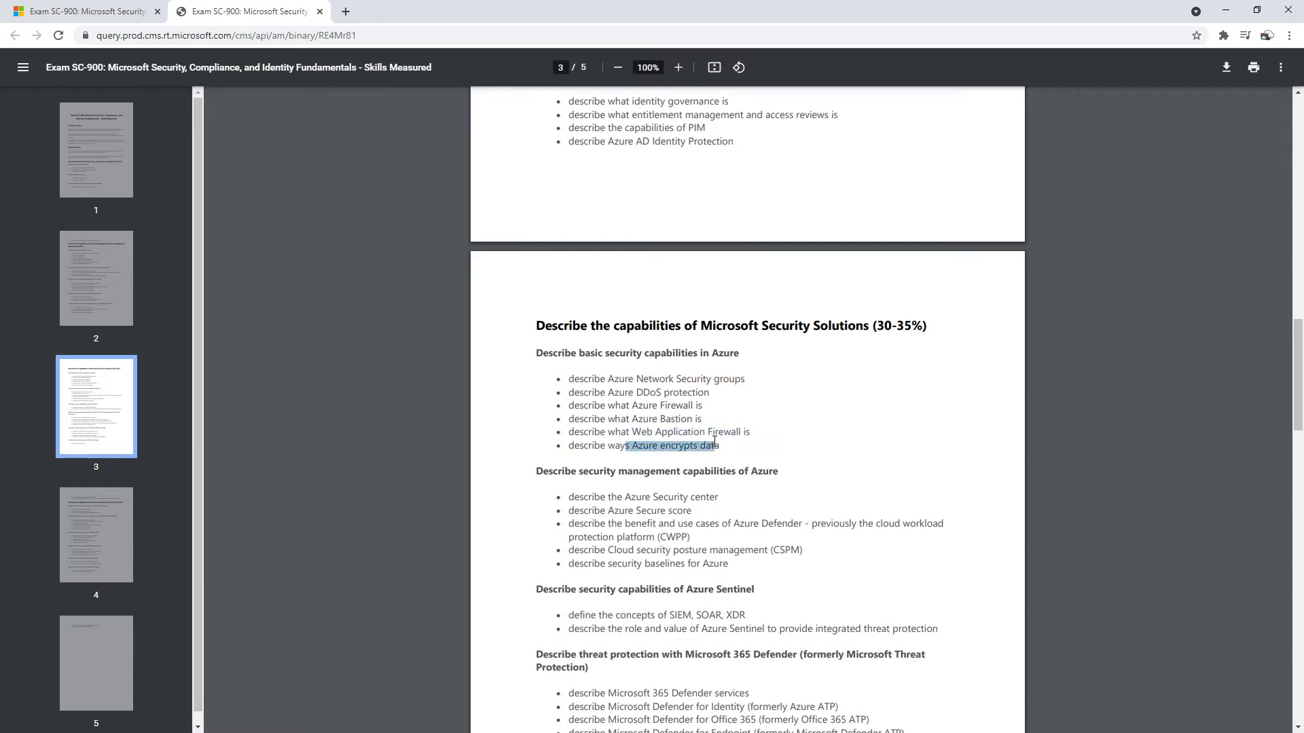
left_click_drag(714, 445, 579, 392)
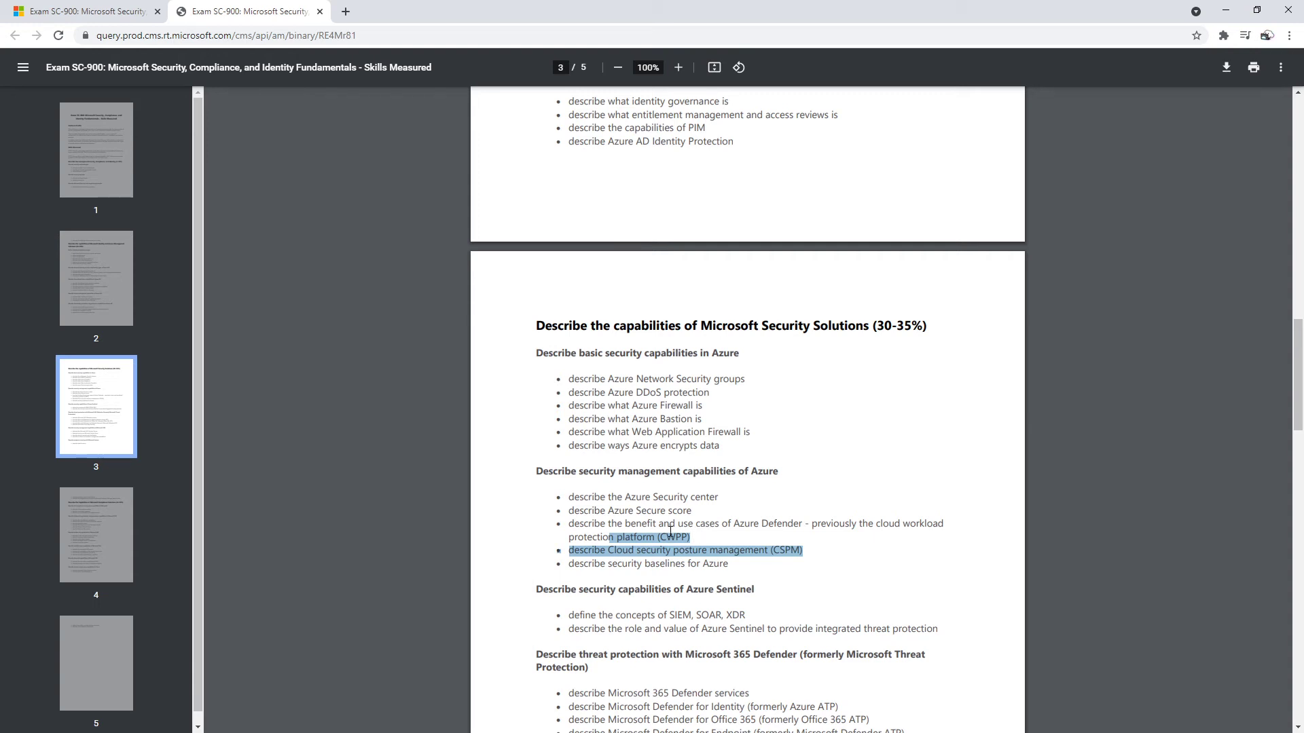
Highlight the Microsoft 365 Defender heading, Cloud App Security, and the Microsoft 365 security management heading.
scroll("down", 3)
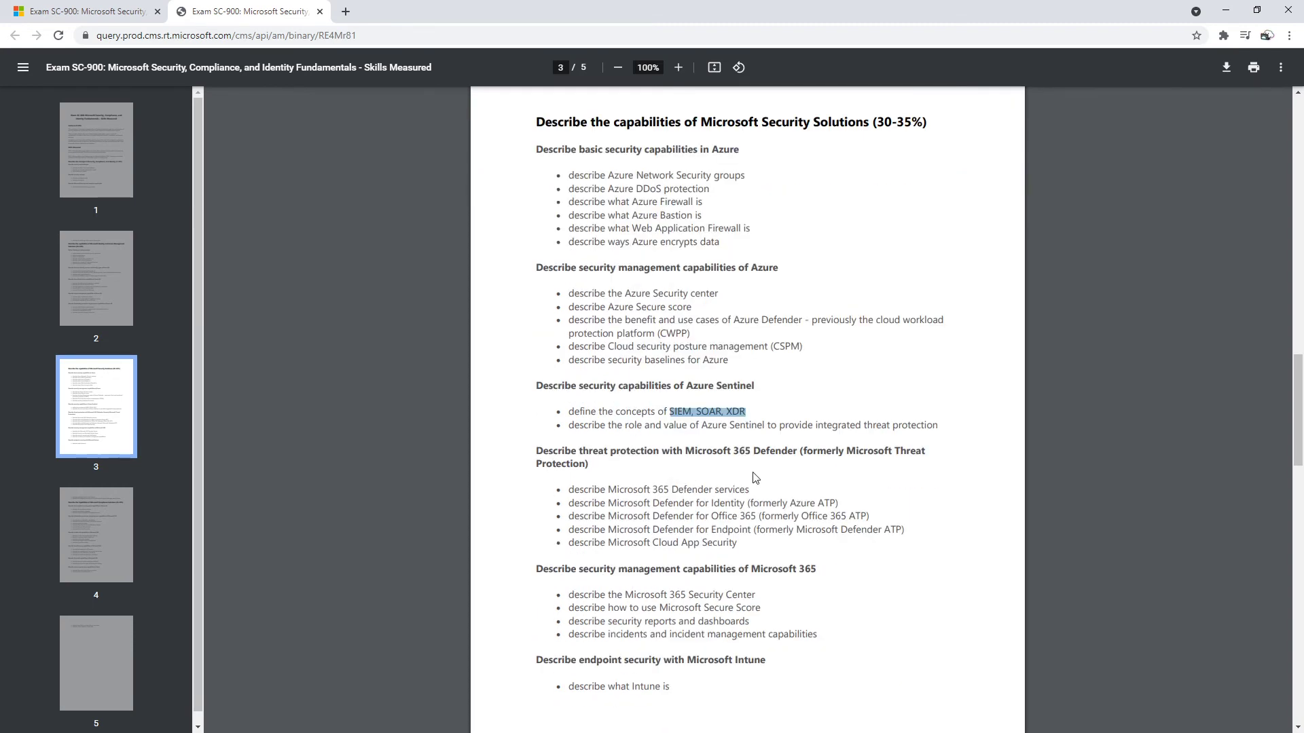
left_click_drag(670, 412, 812, 451)
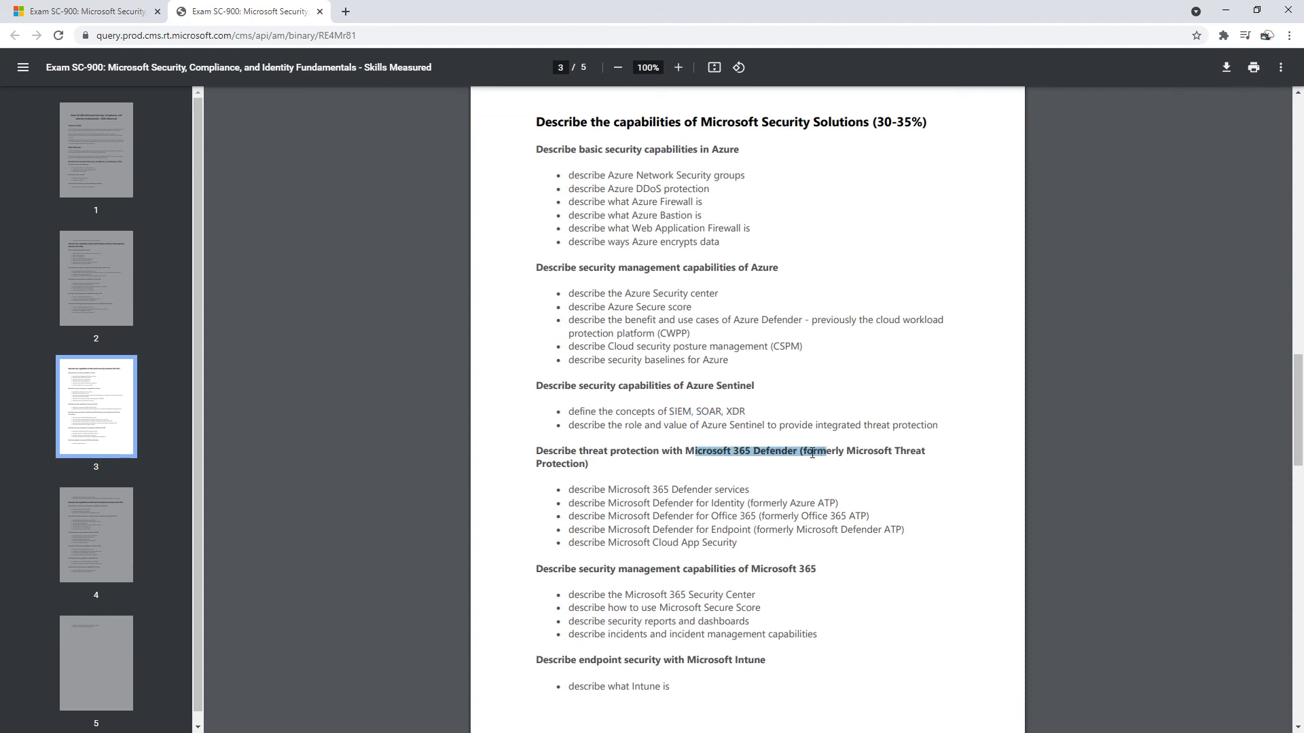
scroll("down", 3)
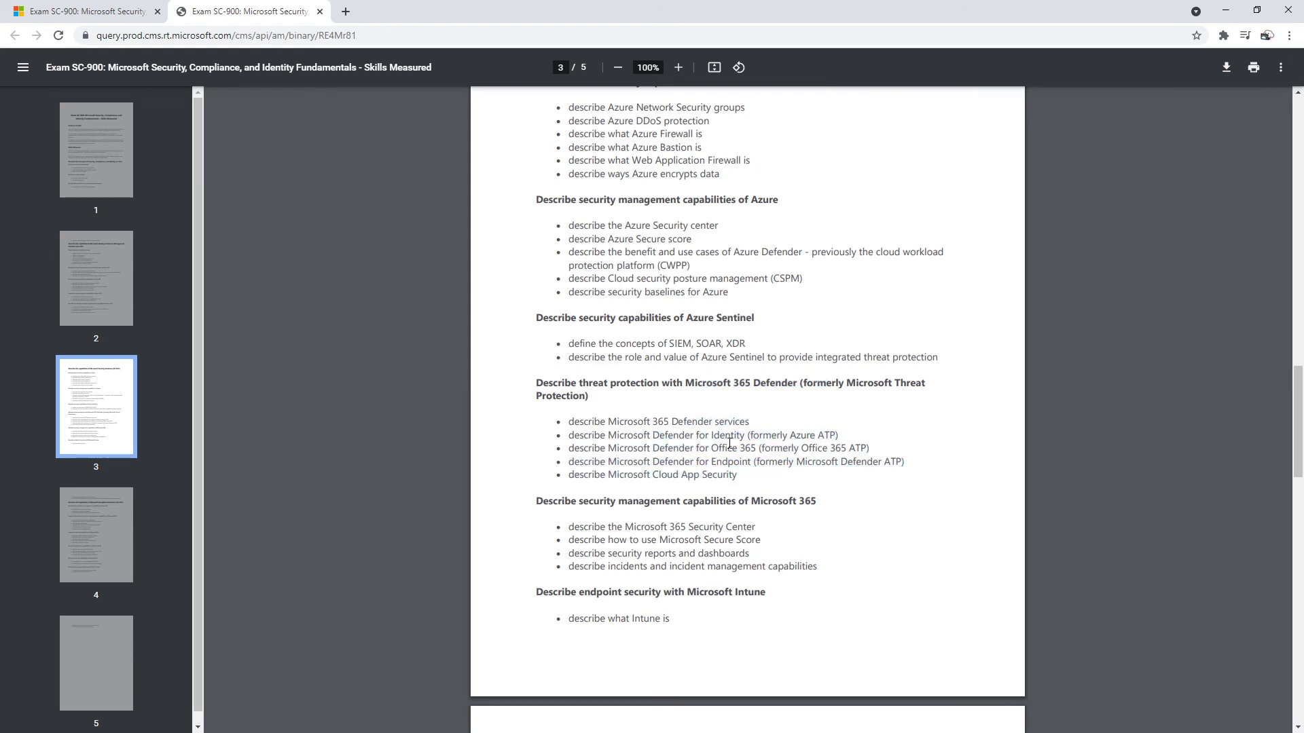
double_click(730, 461)
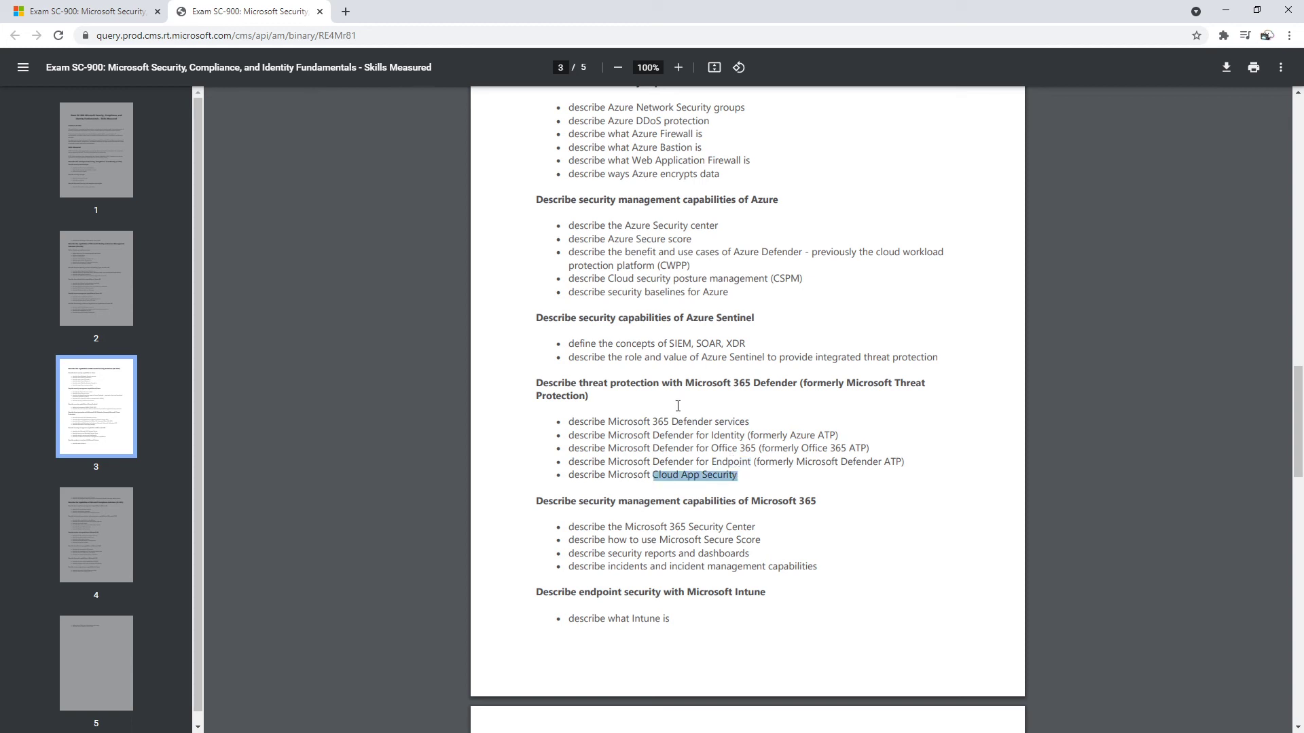
scroll("down", 3)
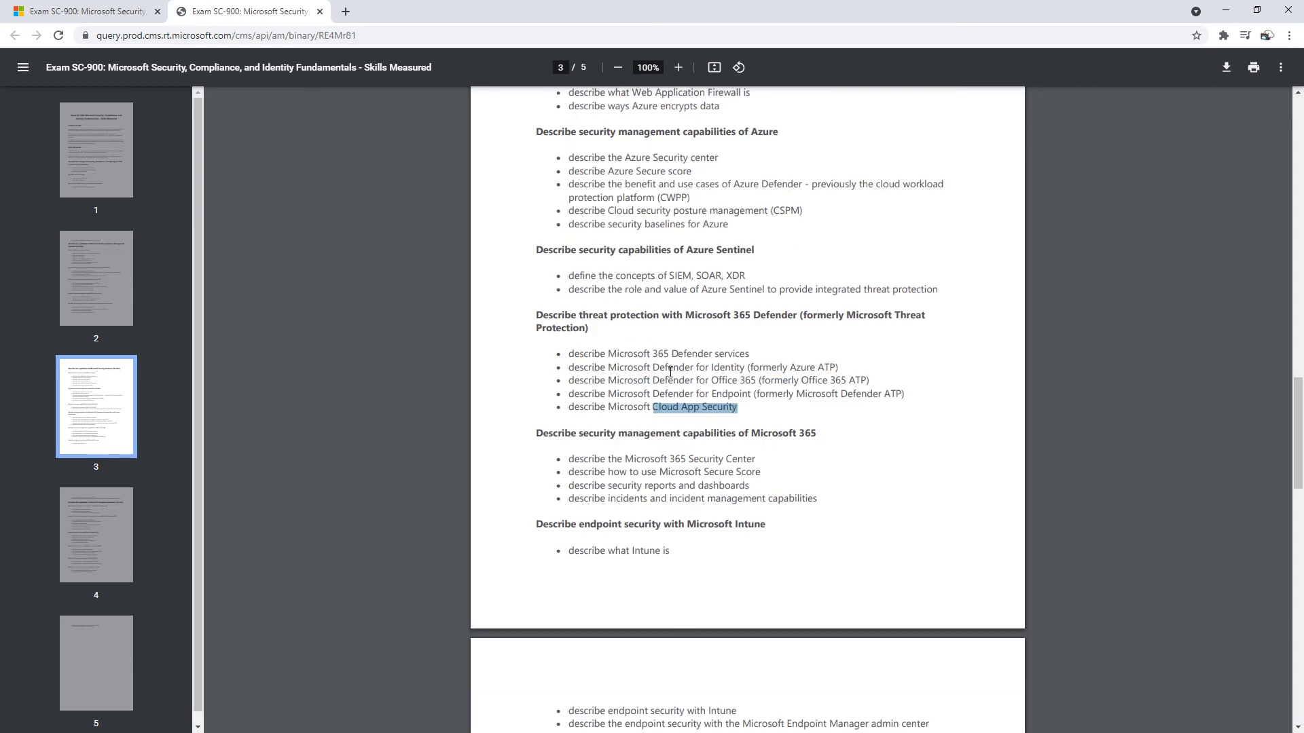
mouse_move(630, 460)
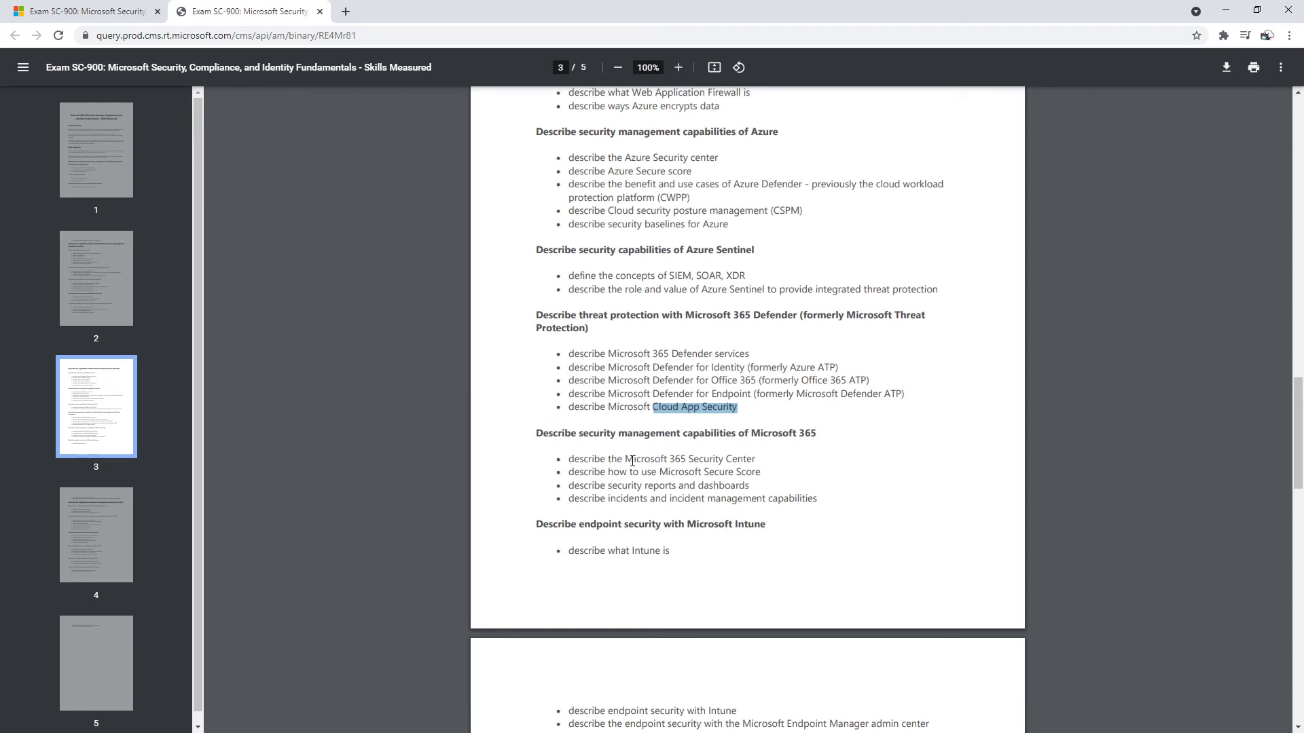
left_click_drag(623, 458, 741, 471)
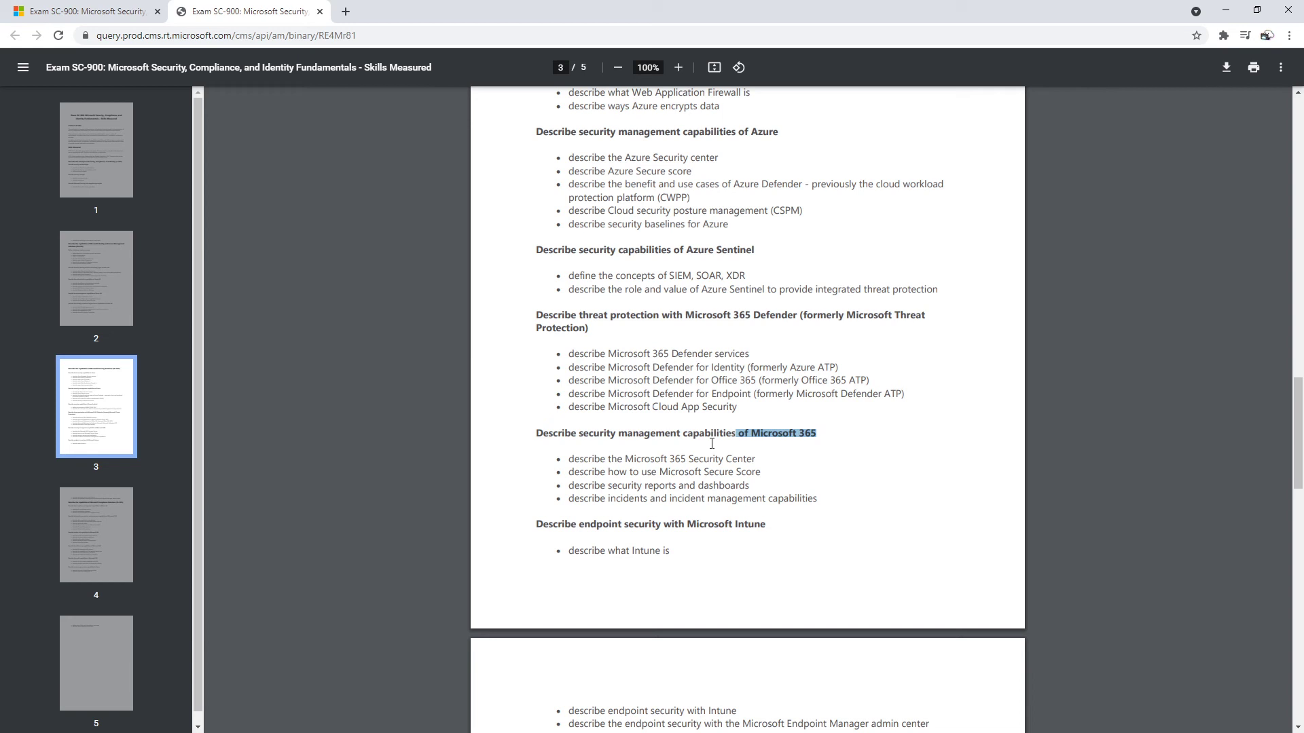
Scroll slightly and highlight 'Microsoft Intune' in the endpoint security heading.
scroll("down", 3)
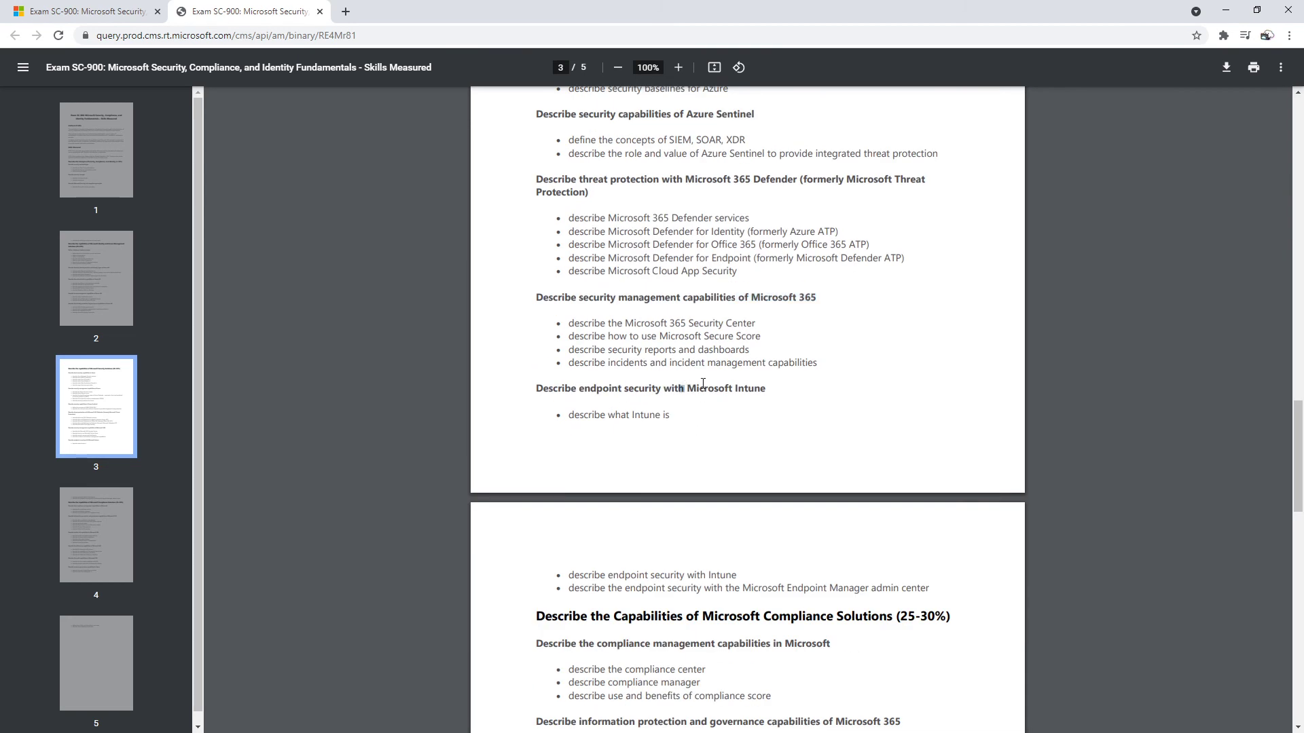
left_click_drag(681, 388, 765, 388)
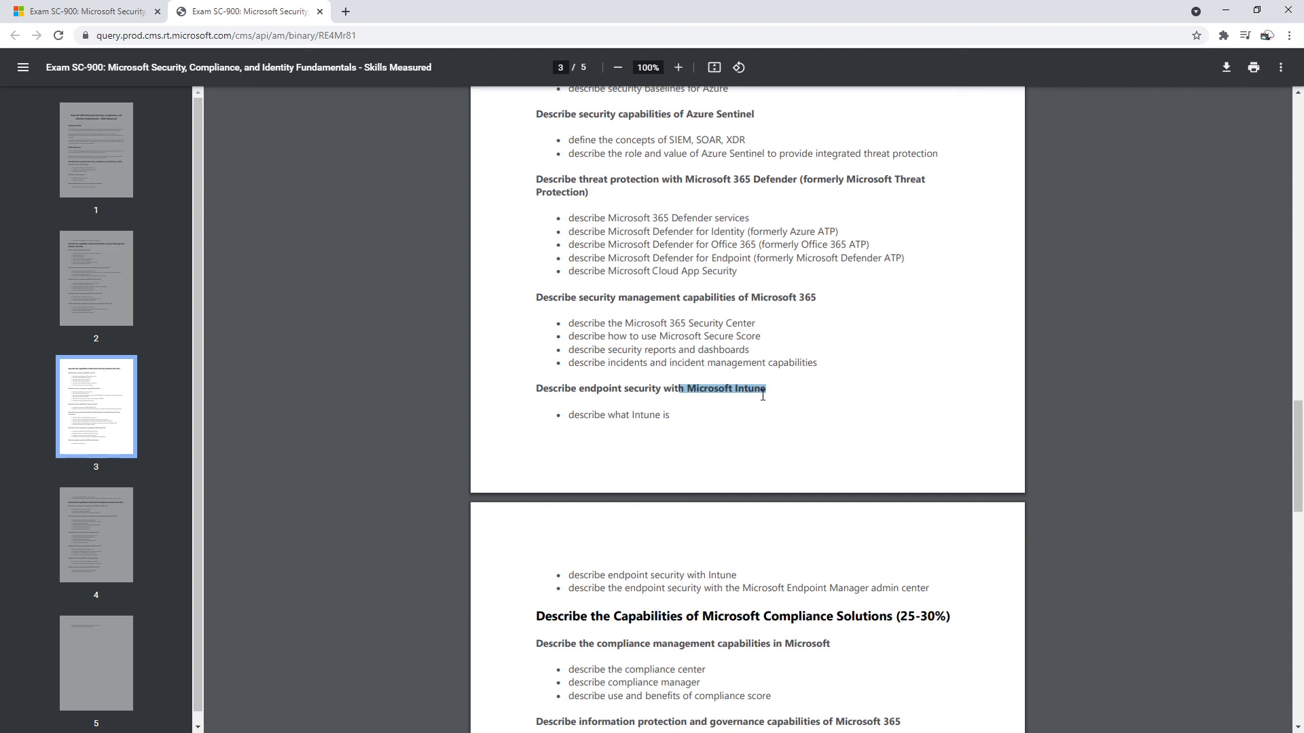
mouse_move(829, 477)
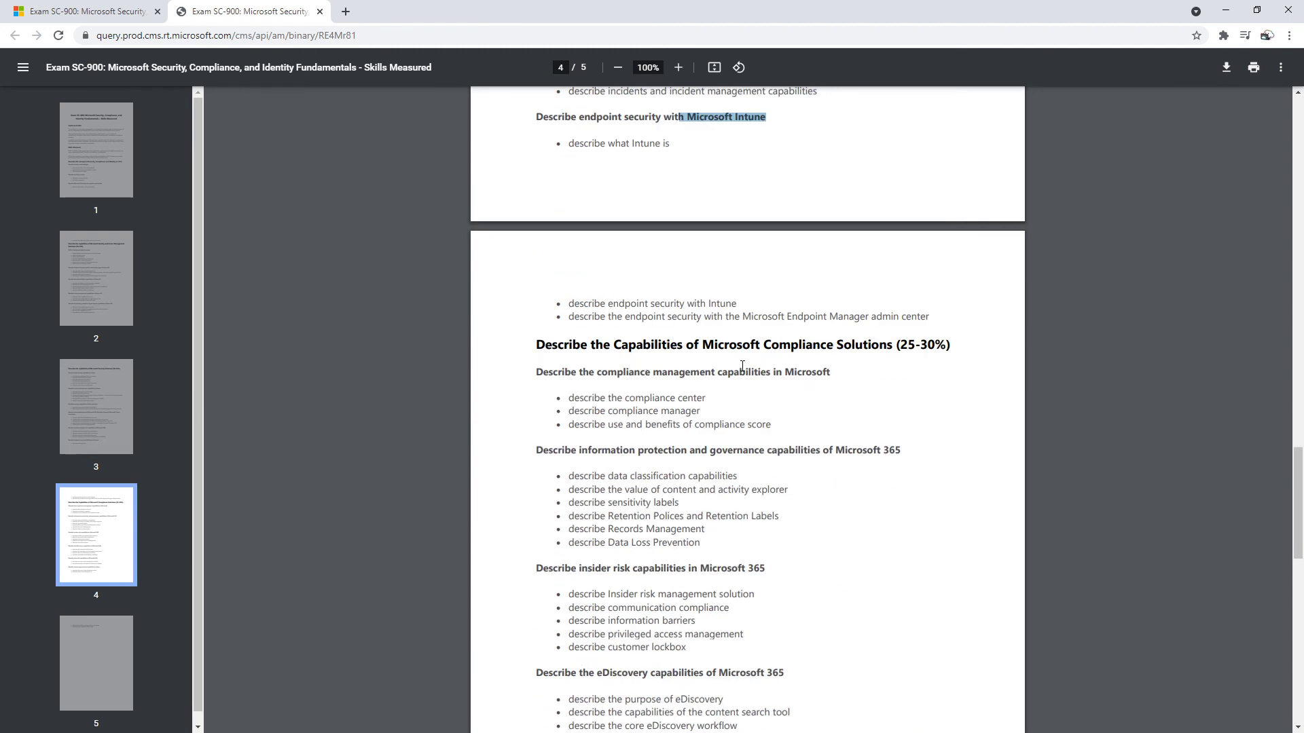
mouse_move(707, 344)
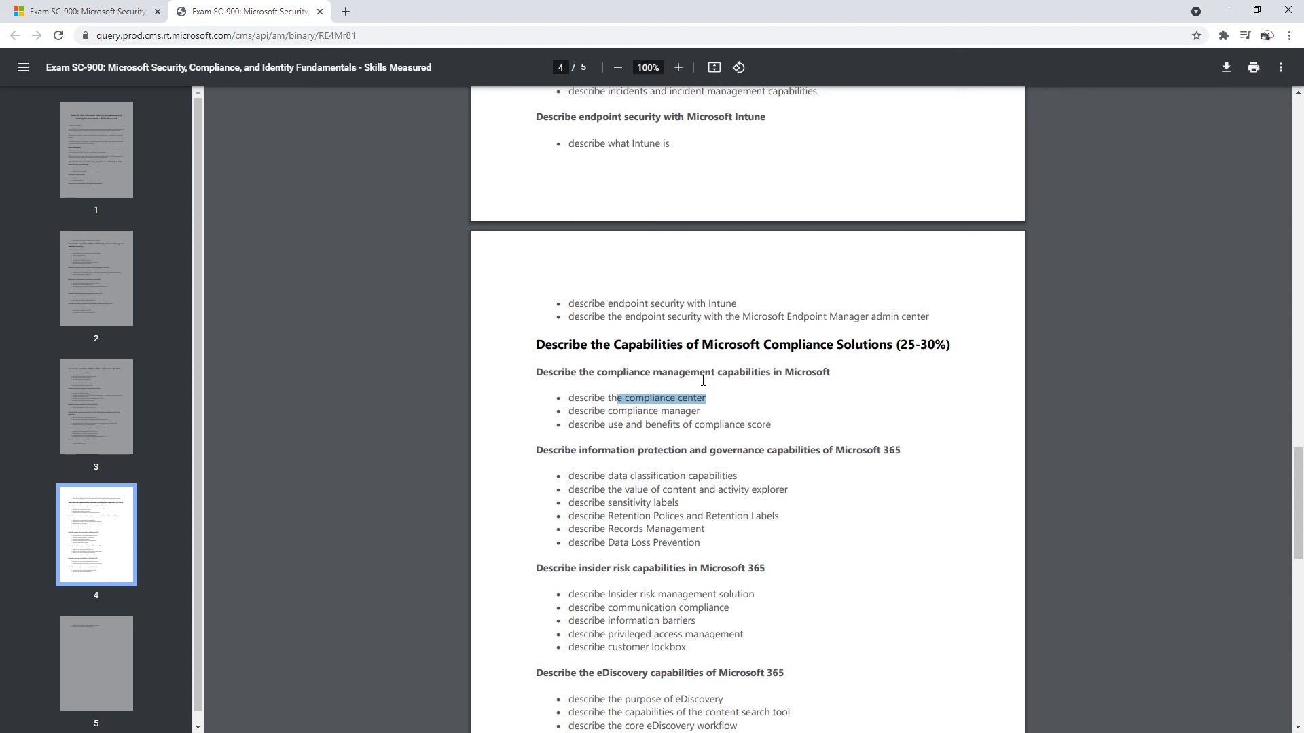
Scroll to page 4's compliance, information protection and eDiscovery topics.
scroll("down", 3)
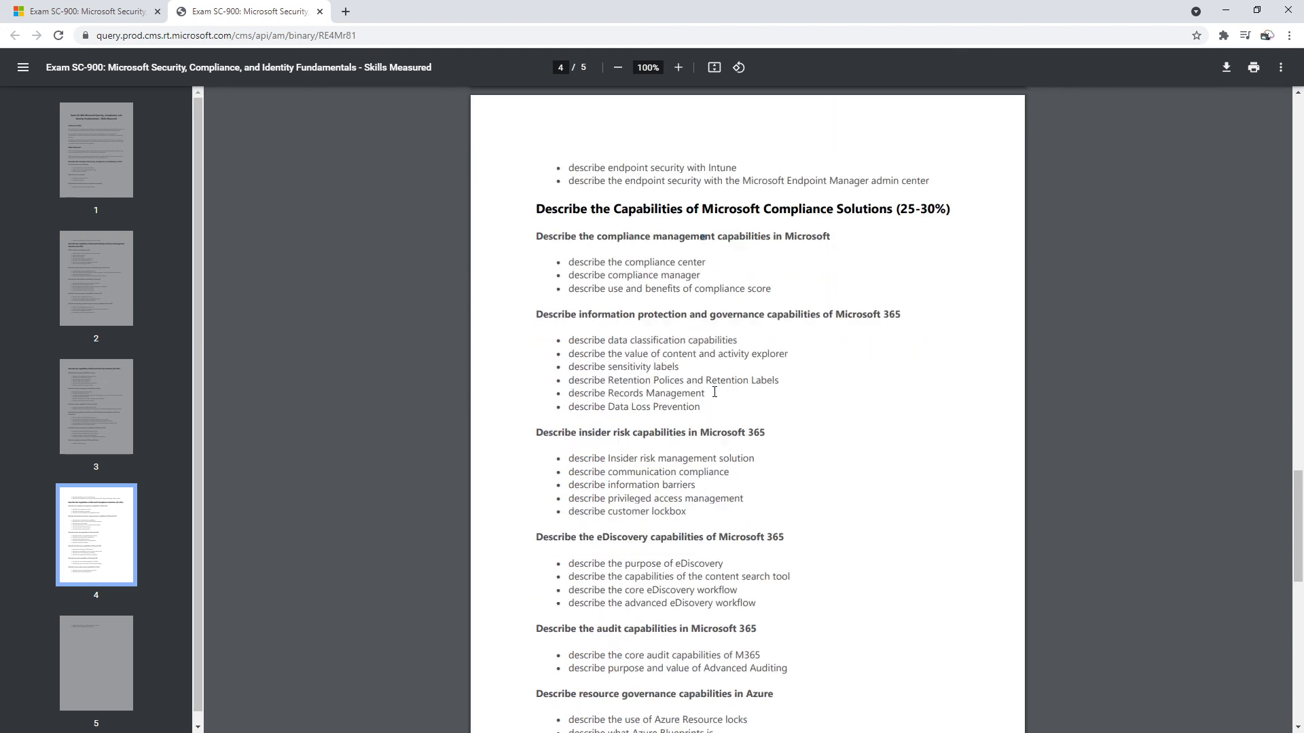